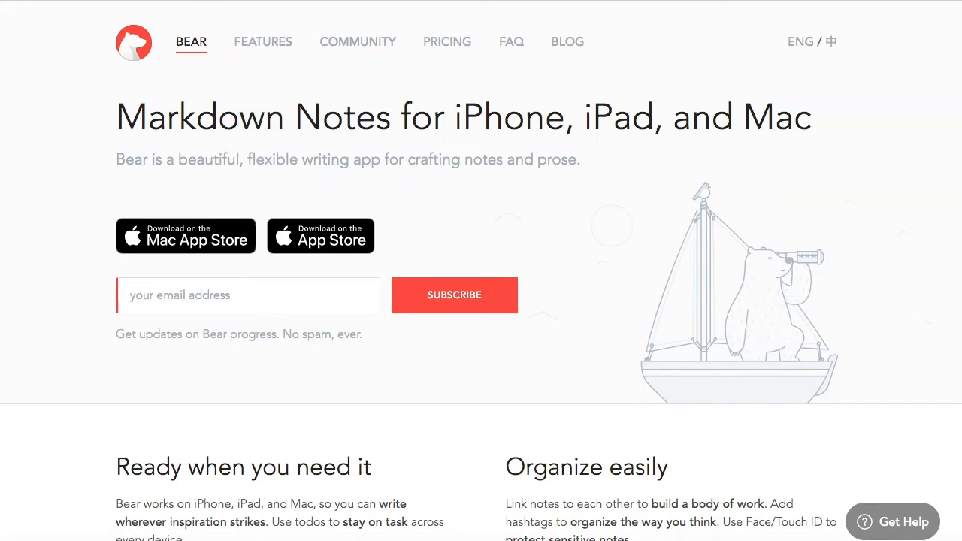
Step: Scroll the Bear homepage past the device screenshots and find the 'Welcome to Bear' demo
scroll("down", 3)
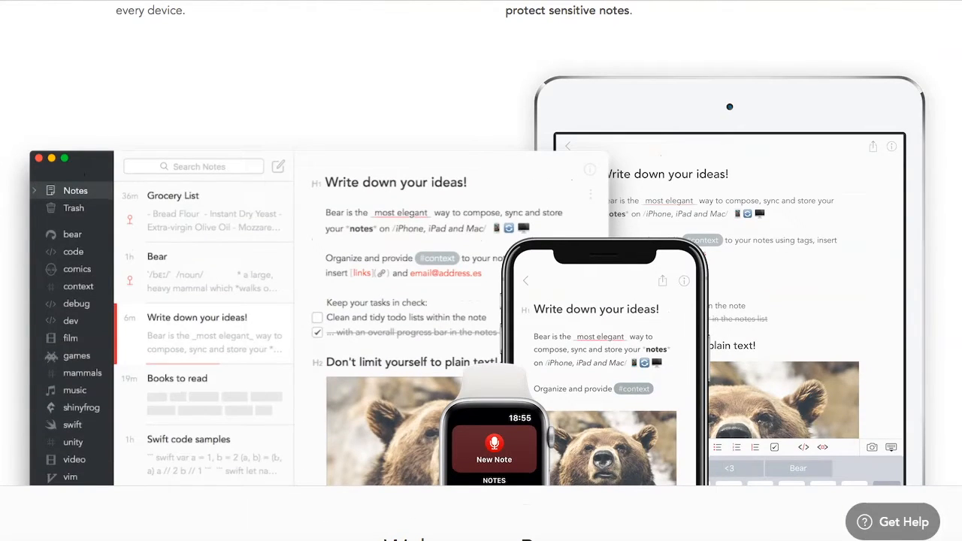
scroll("down", 3)
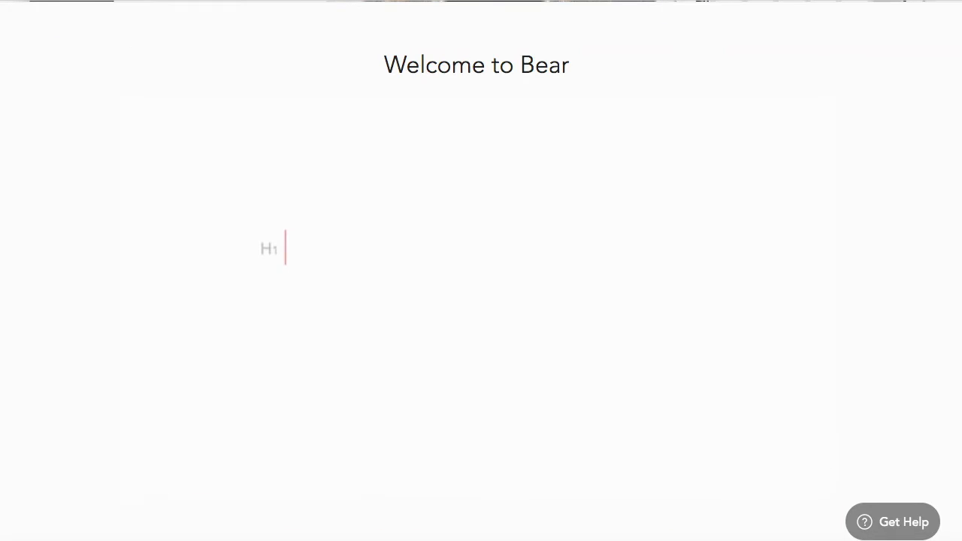
type("Welcome")
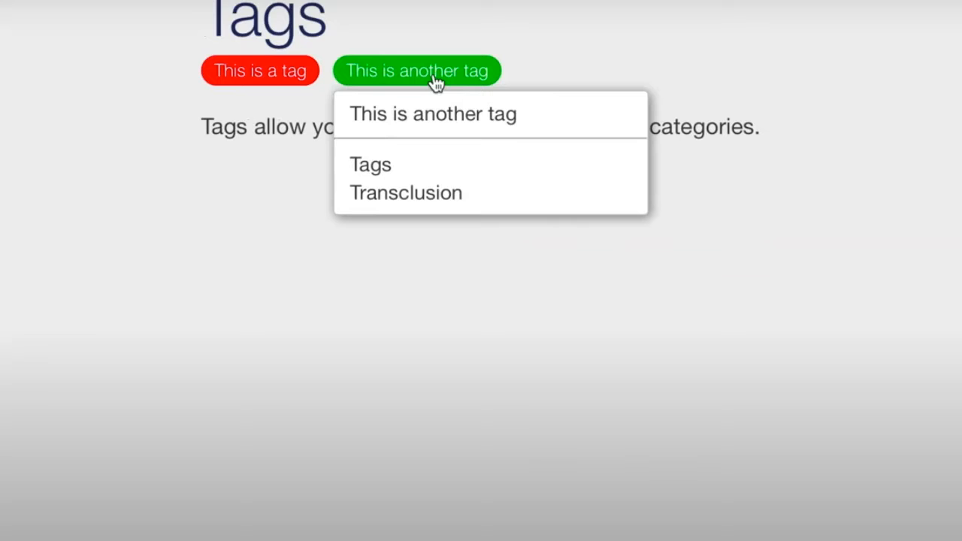
mouse_move(500, 194)
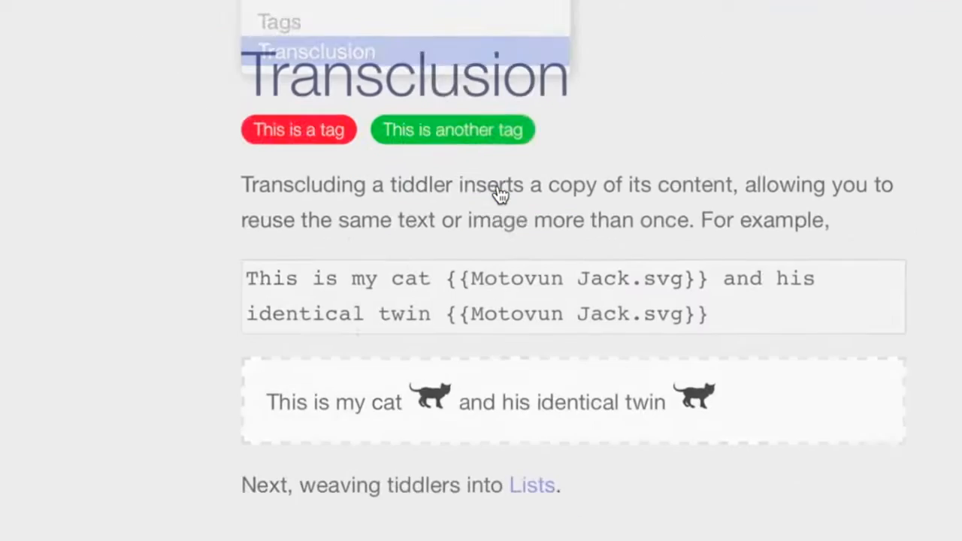
Step: Scroll down the TiddlyWiki page to view the Transclusion tiddler
scroll("down", 3)
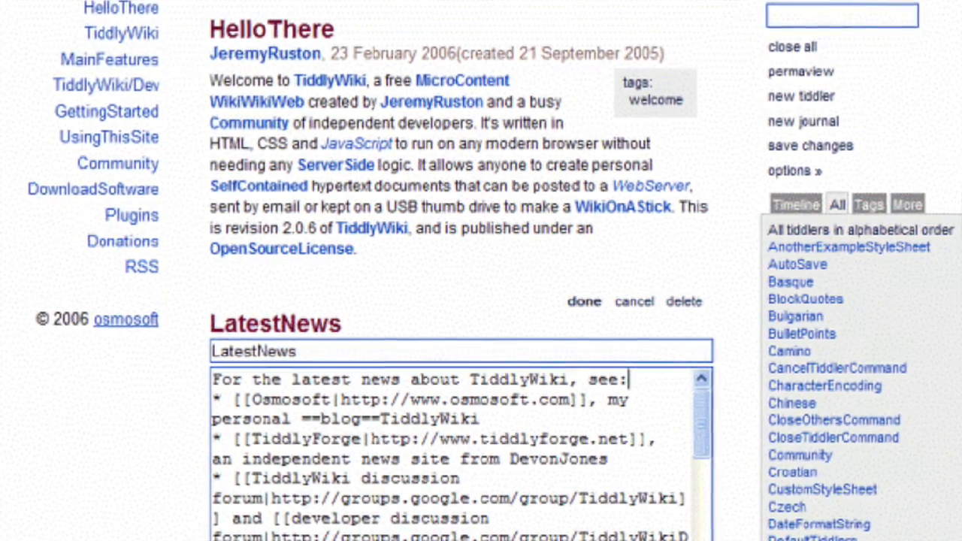
Step: Scroll the classic TiddlyWiki page to the LatestNews tiddler below HelloThere
scroll("down", 3)
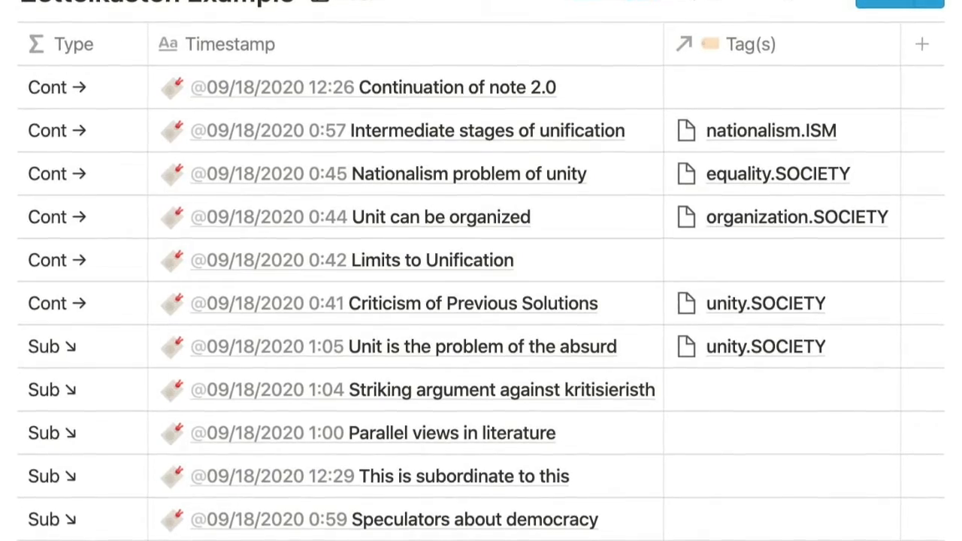
Step: Browse the Zettelkasten Example table of timestamped continuation and subordinate notes
scroll("up", 3)
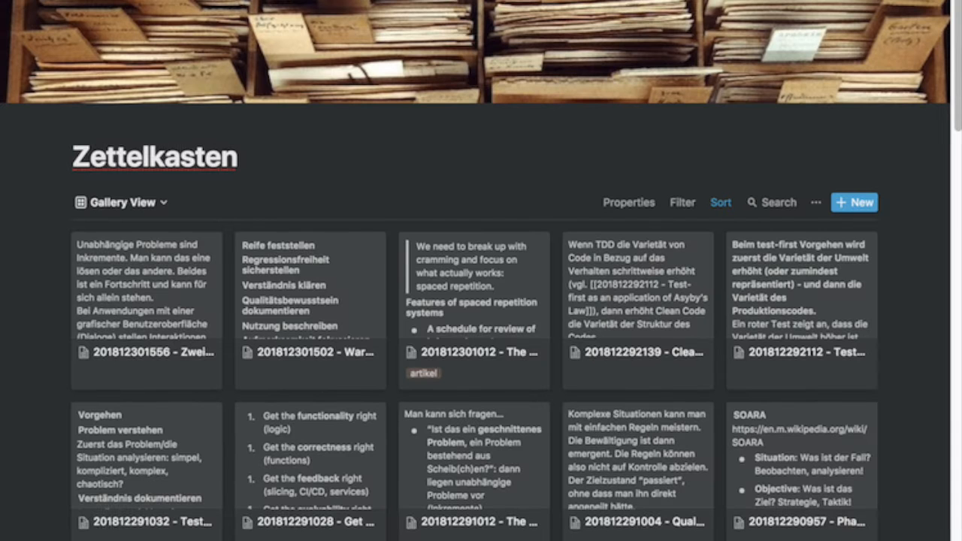
scroll("down", 3)
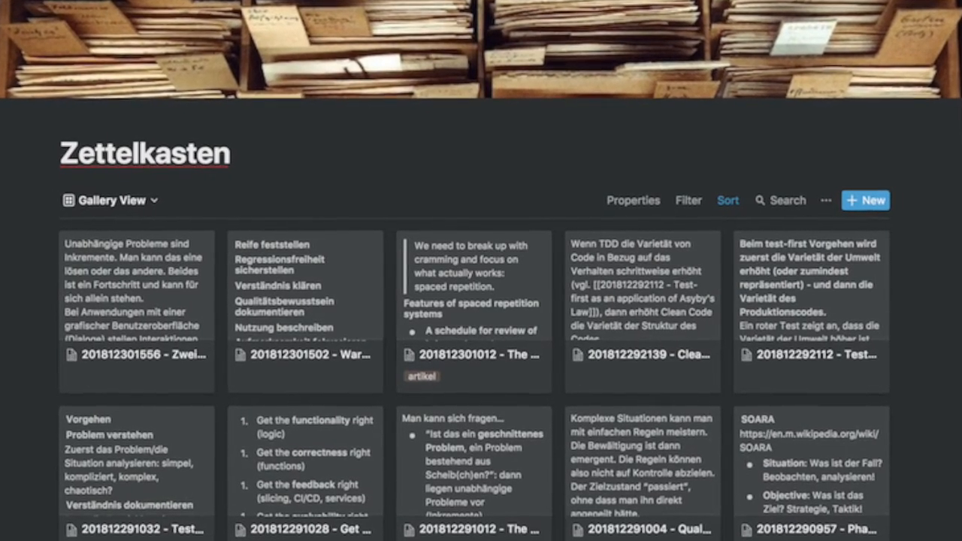
scroll("up", 3)
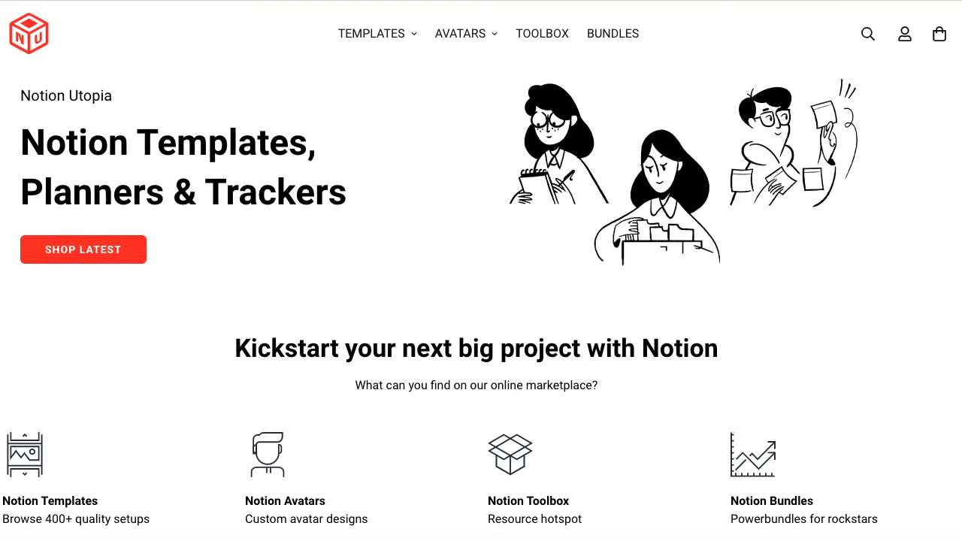
Step: Search Notion Utopia for 'zett' and open the $17 Zettelkasten template
type("zett")
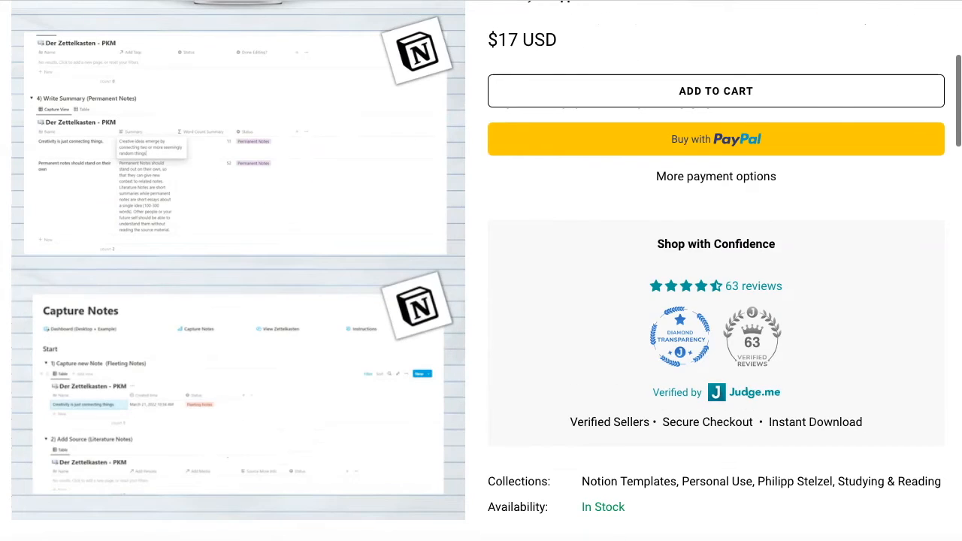
left_click(239, 135)
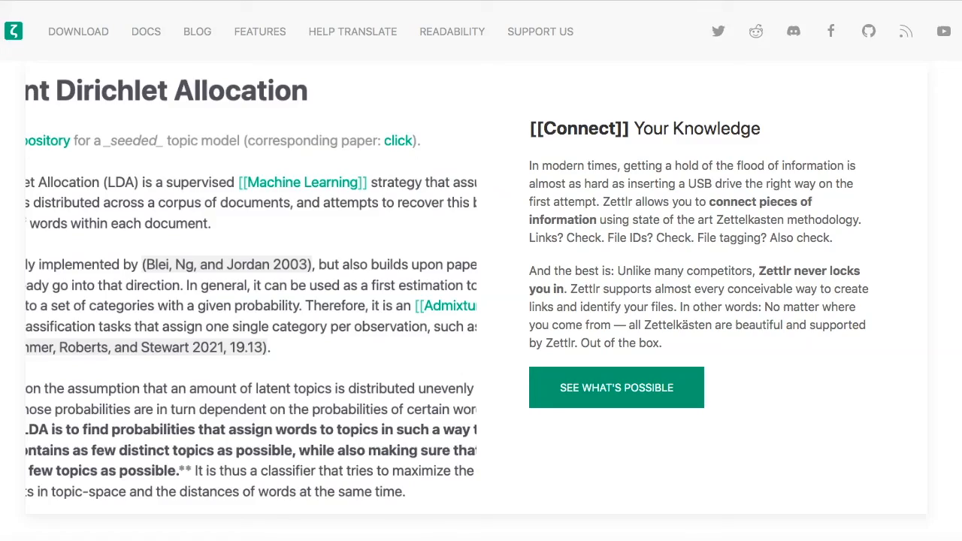
Step: Scroll to Dark Mode and Themes, then browse Zettlr's Custom CSS documentation
scroll("down", 3)
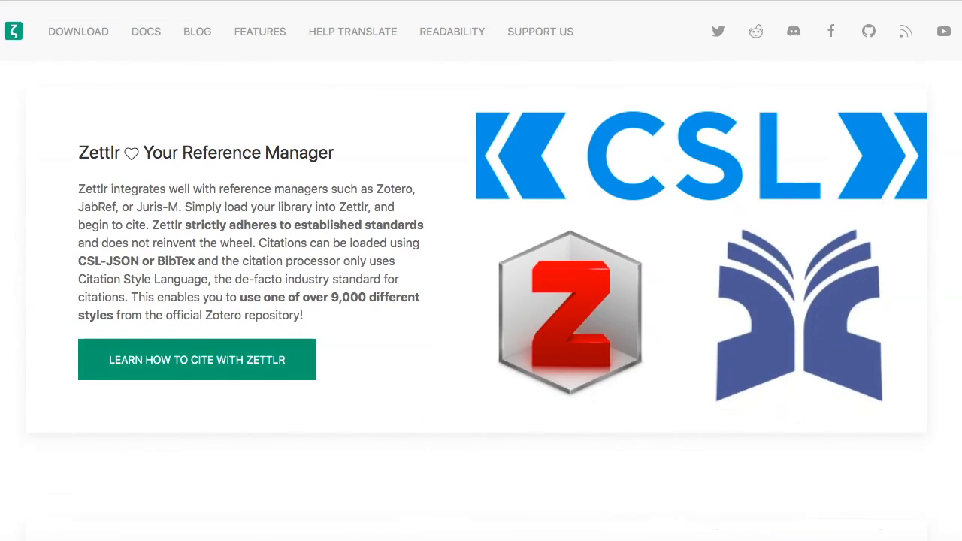
scroll("down", 3)
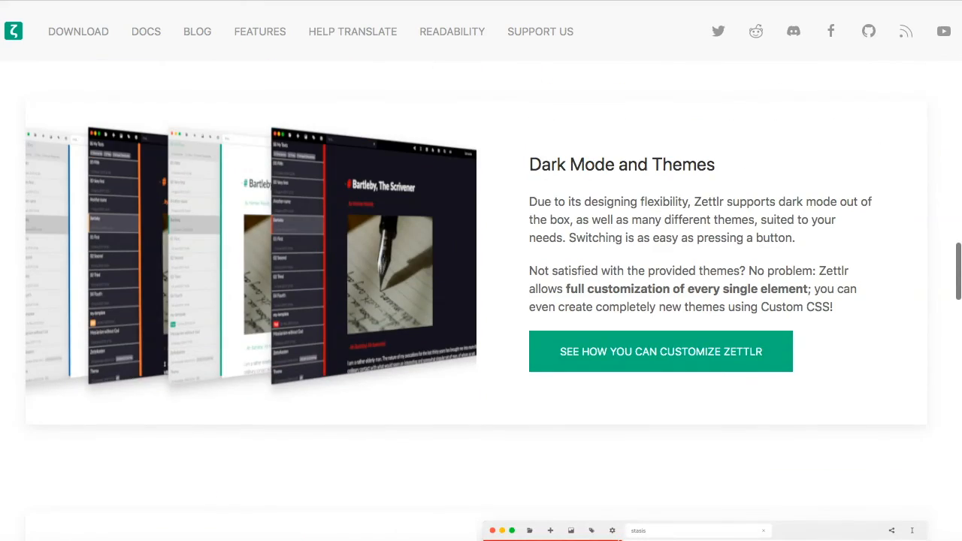
left_click(660, 351)
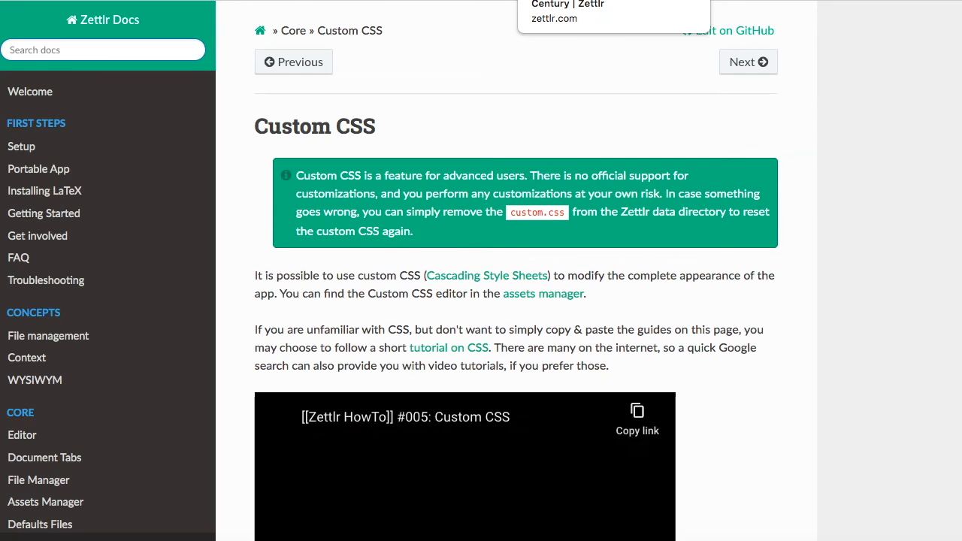
scroll("down", 3)
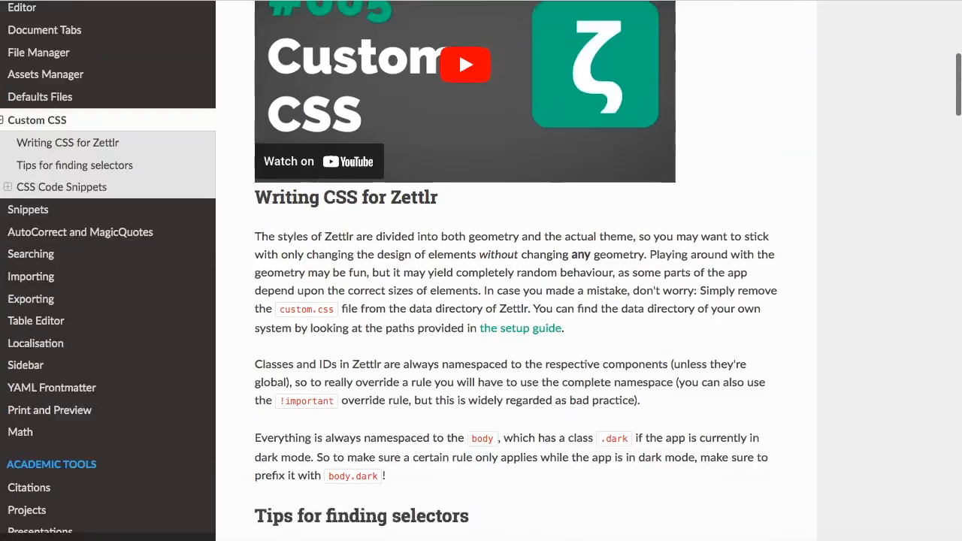
scroll("up", 3)
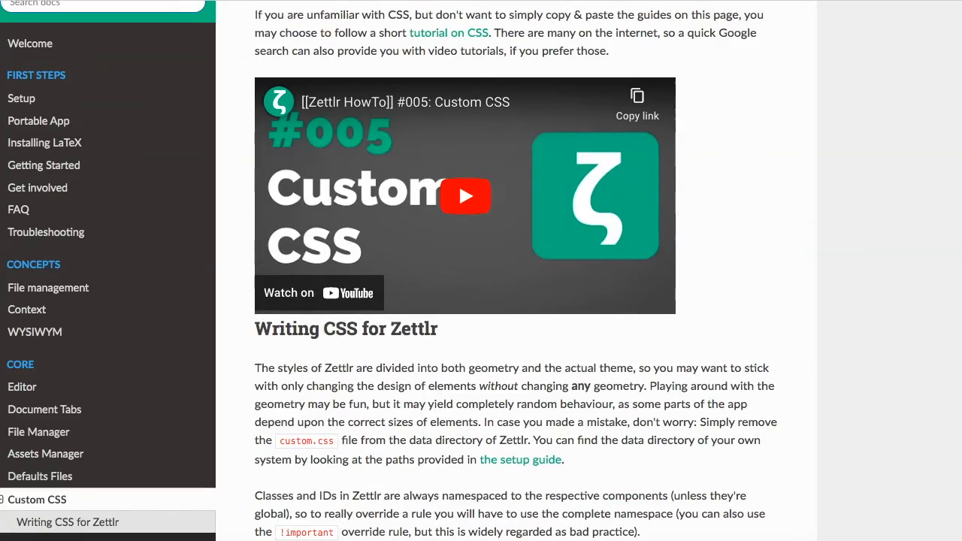